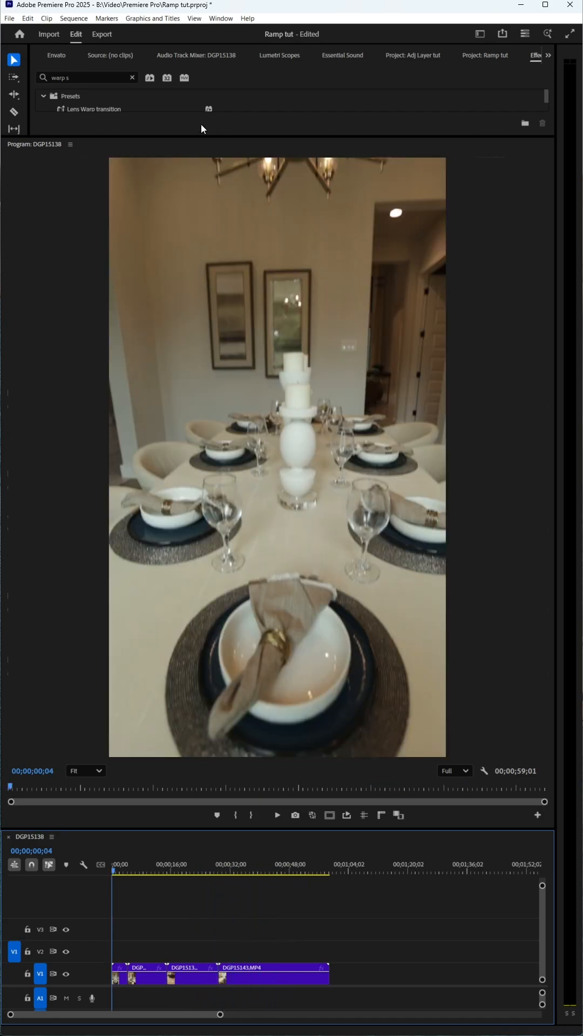
Step: Create a new Adjustment Layer from the Project panel's New Item menu
click(521, 404)
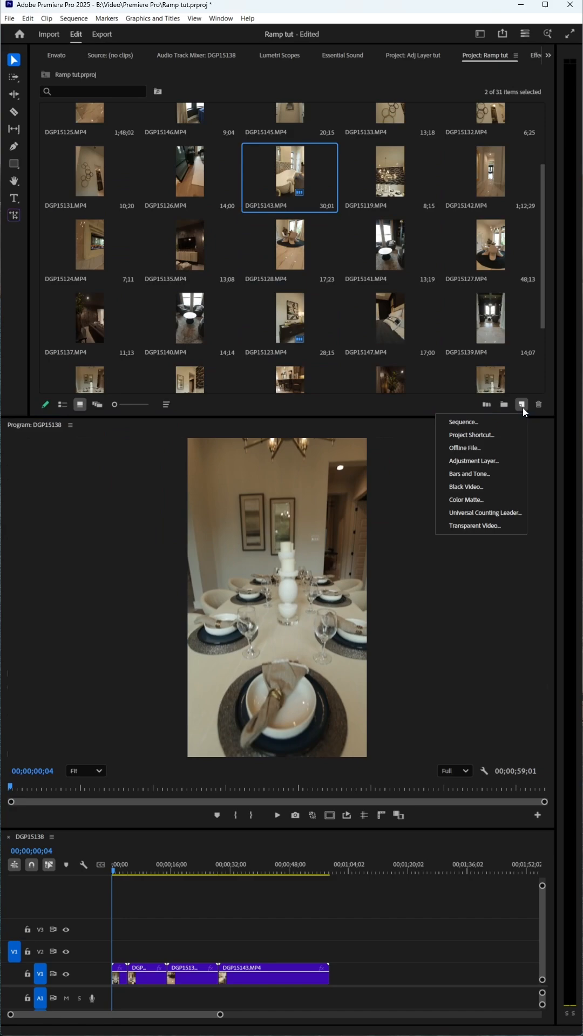
click(473, 460)
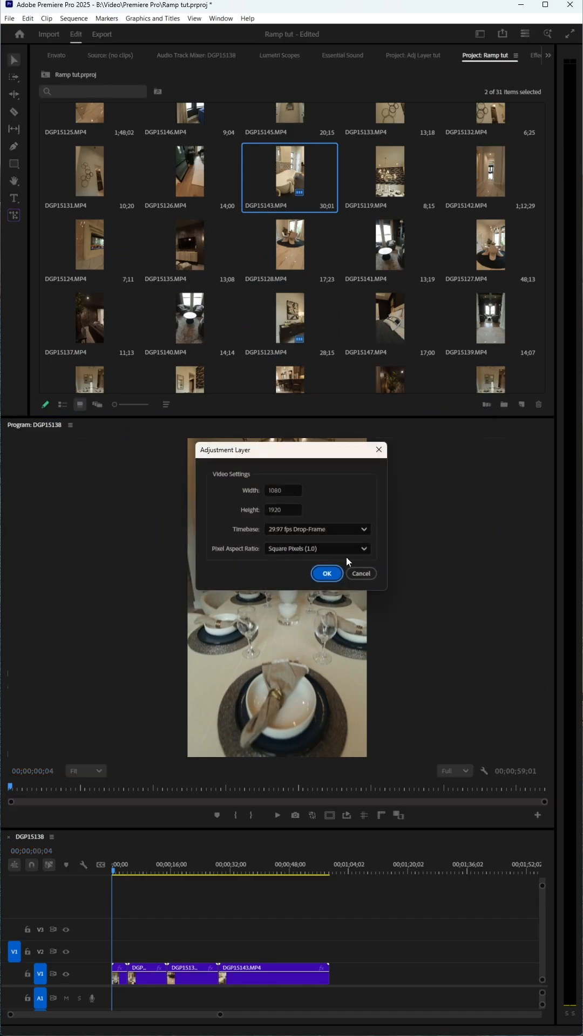
Step: Confirm the 1080×1920, 29.97 fps adjustment layer settings and place it above the clips
click(326, 572)
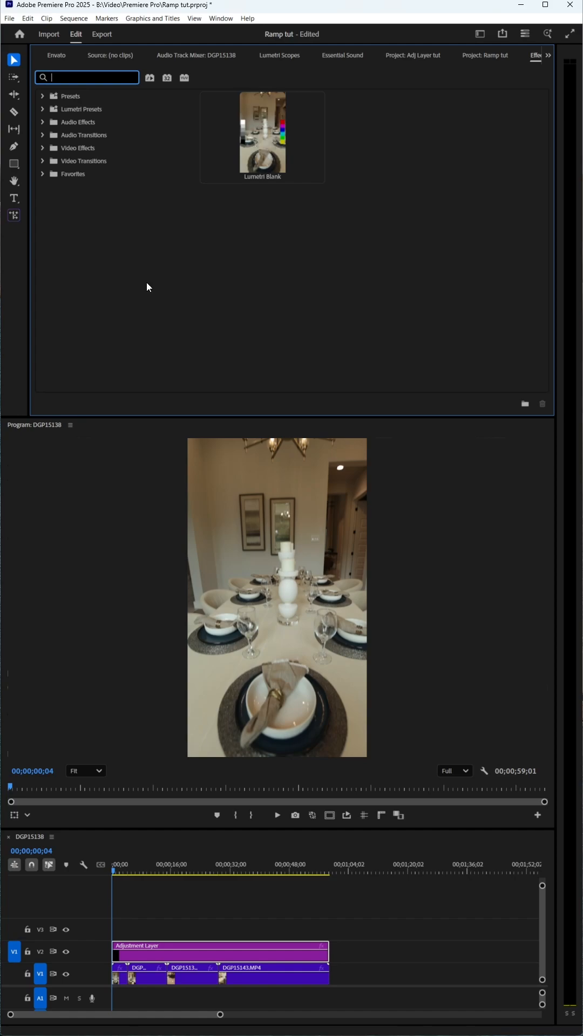
Step: Search 'lumetri' and apply the Fuji Reala 500D Kodak 2393 film-stock preset to the adjustment layer
text(lumetri)
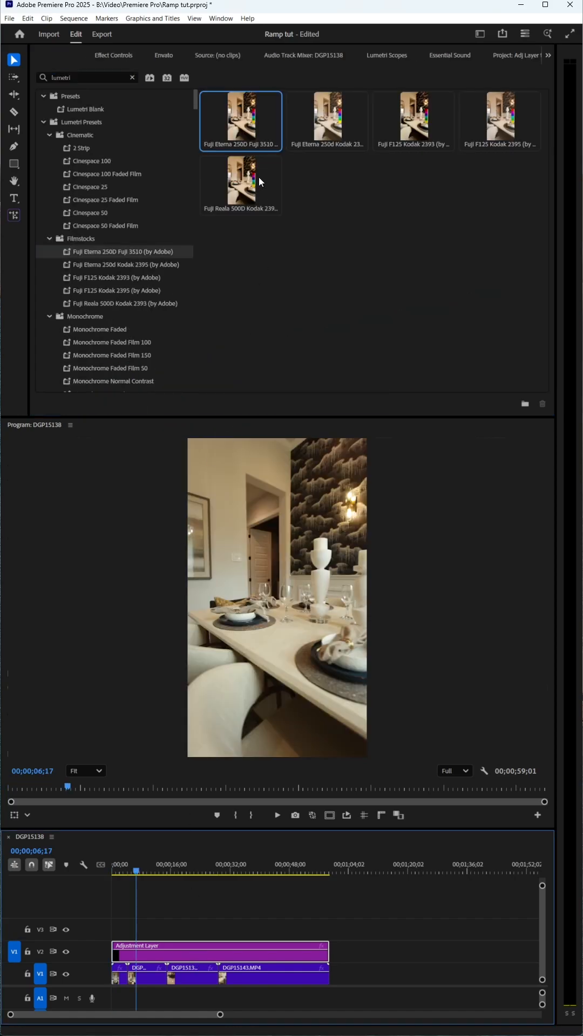
click(239, 185)
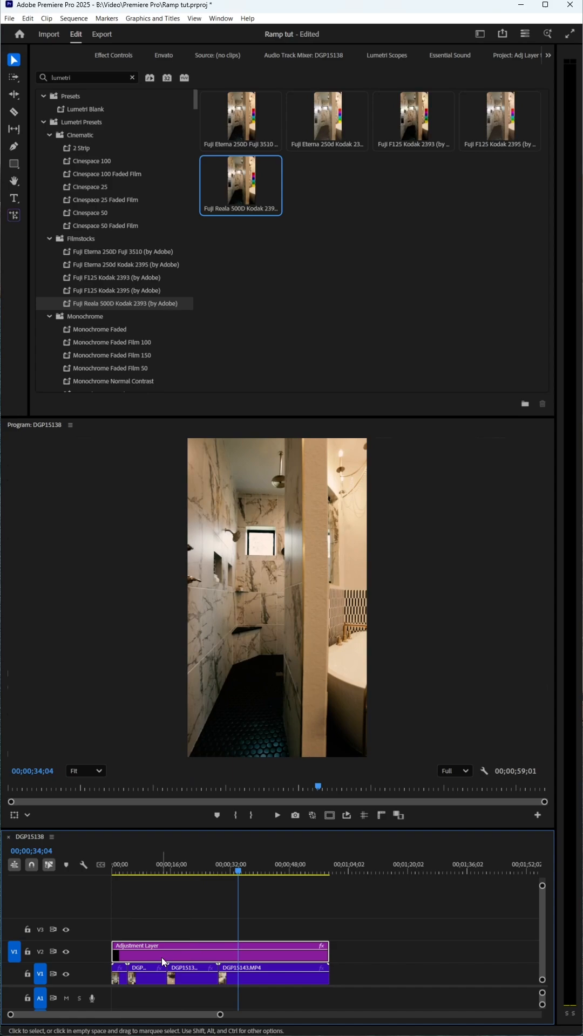
mouse_move(84, 110)
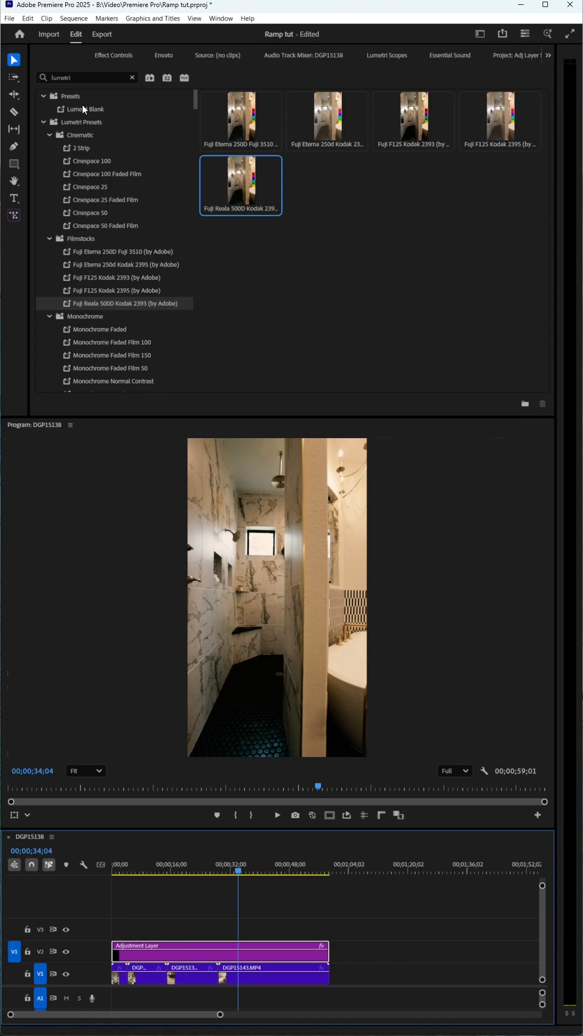
Step: Reset the adjustment layer's Lumetri Color effect to defaults in Effect Controls
click(112, 55)
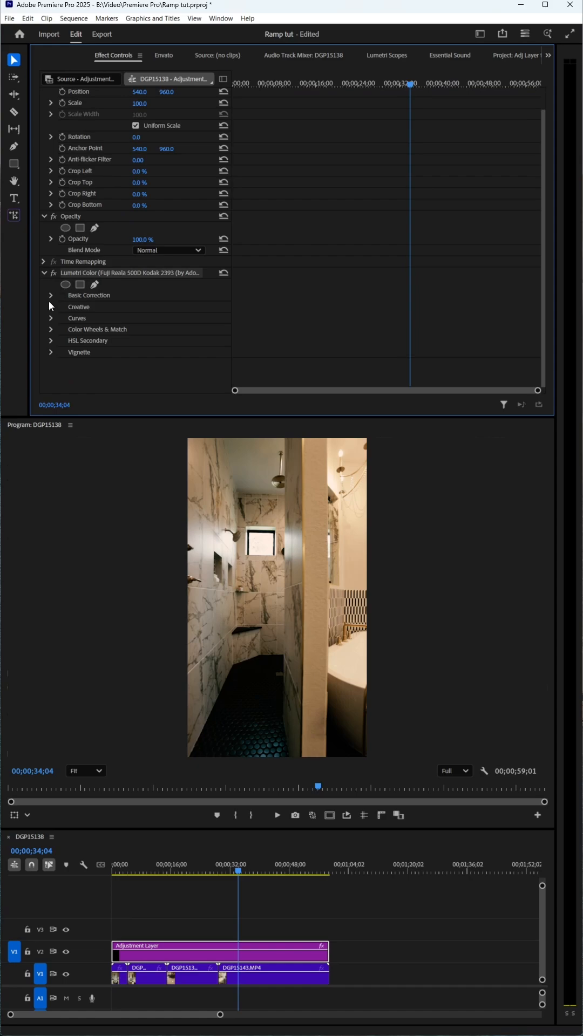
mouse_move(130, 278)
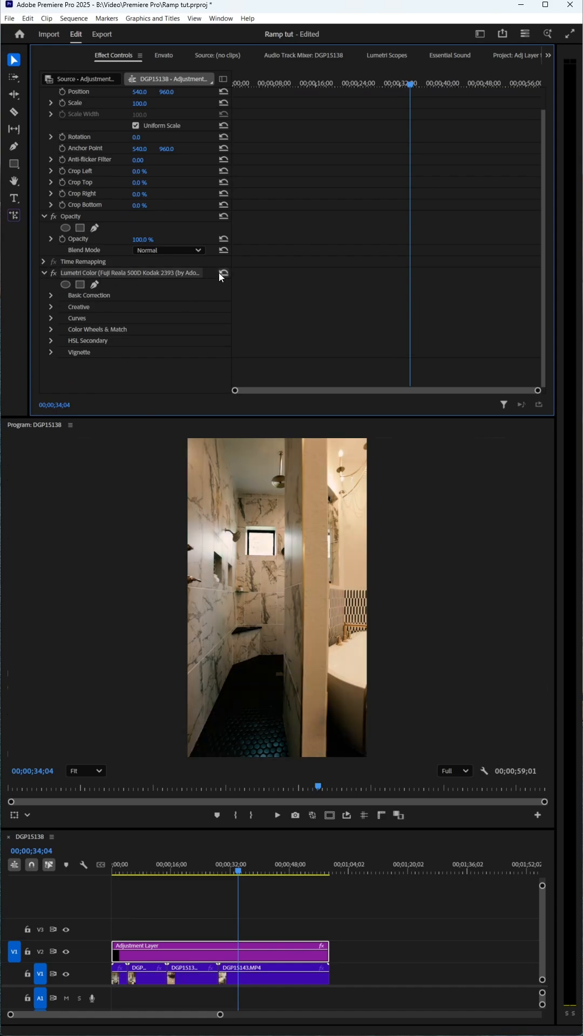
mouse_move(224, 273)
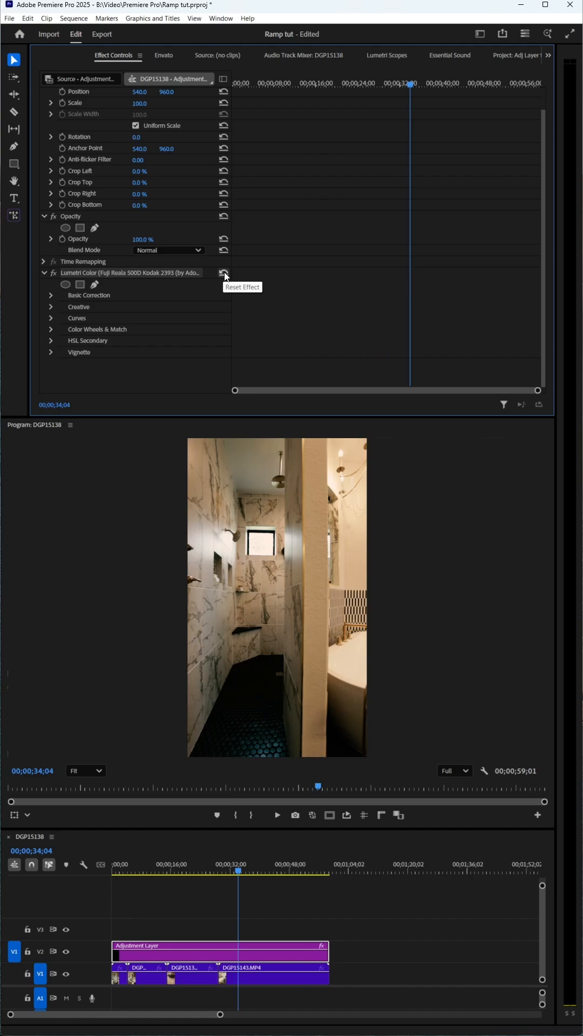
click(223, 273)
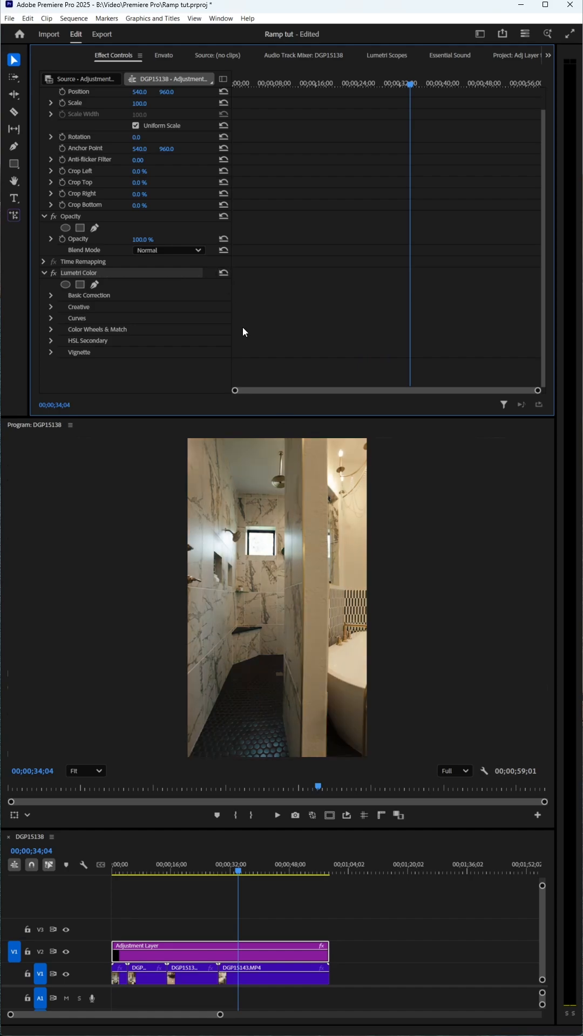
Step: Set Basic Correction Exposure to 3.1 and Saturation to 0, then preview near the sequence start
click(50, 295)
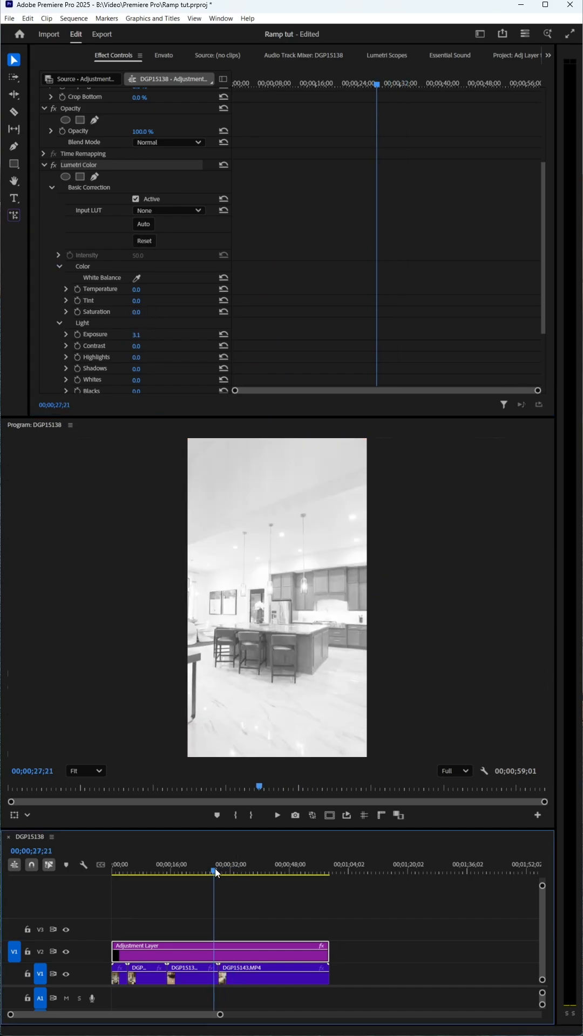
click(121, 873)
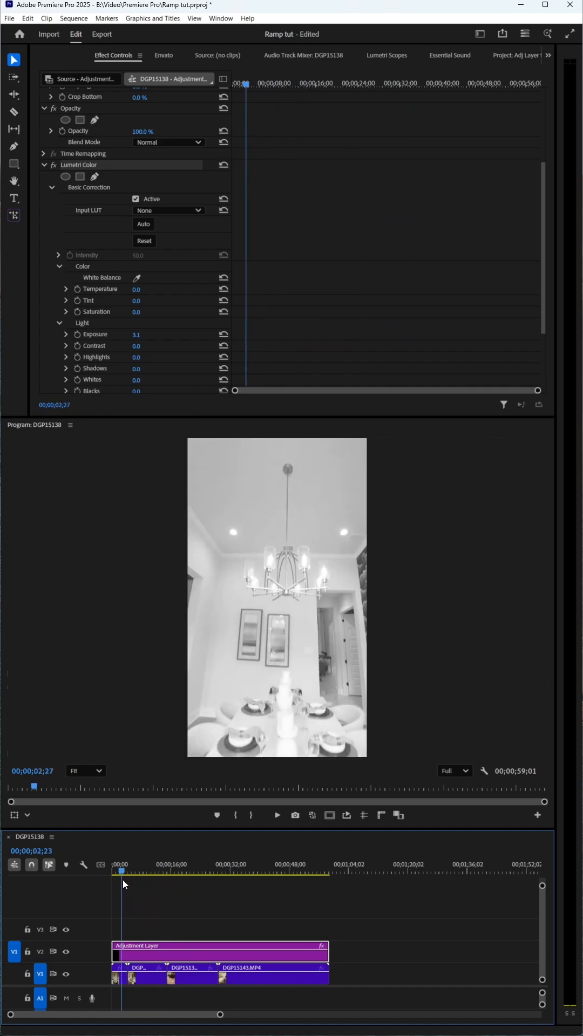